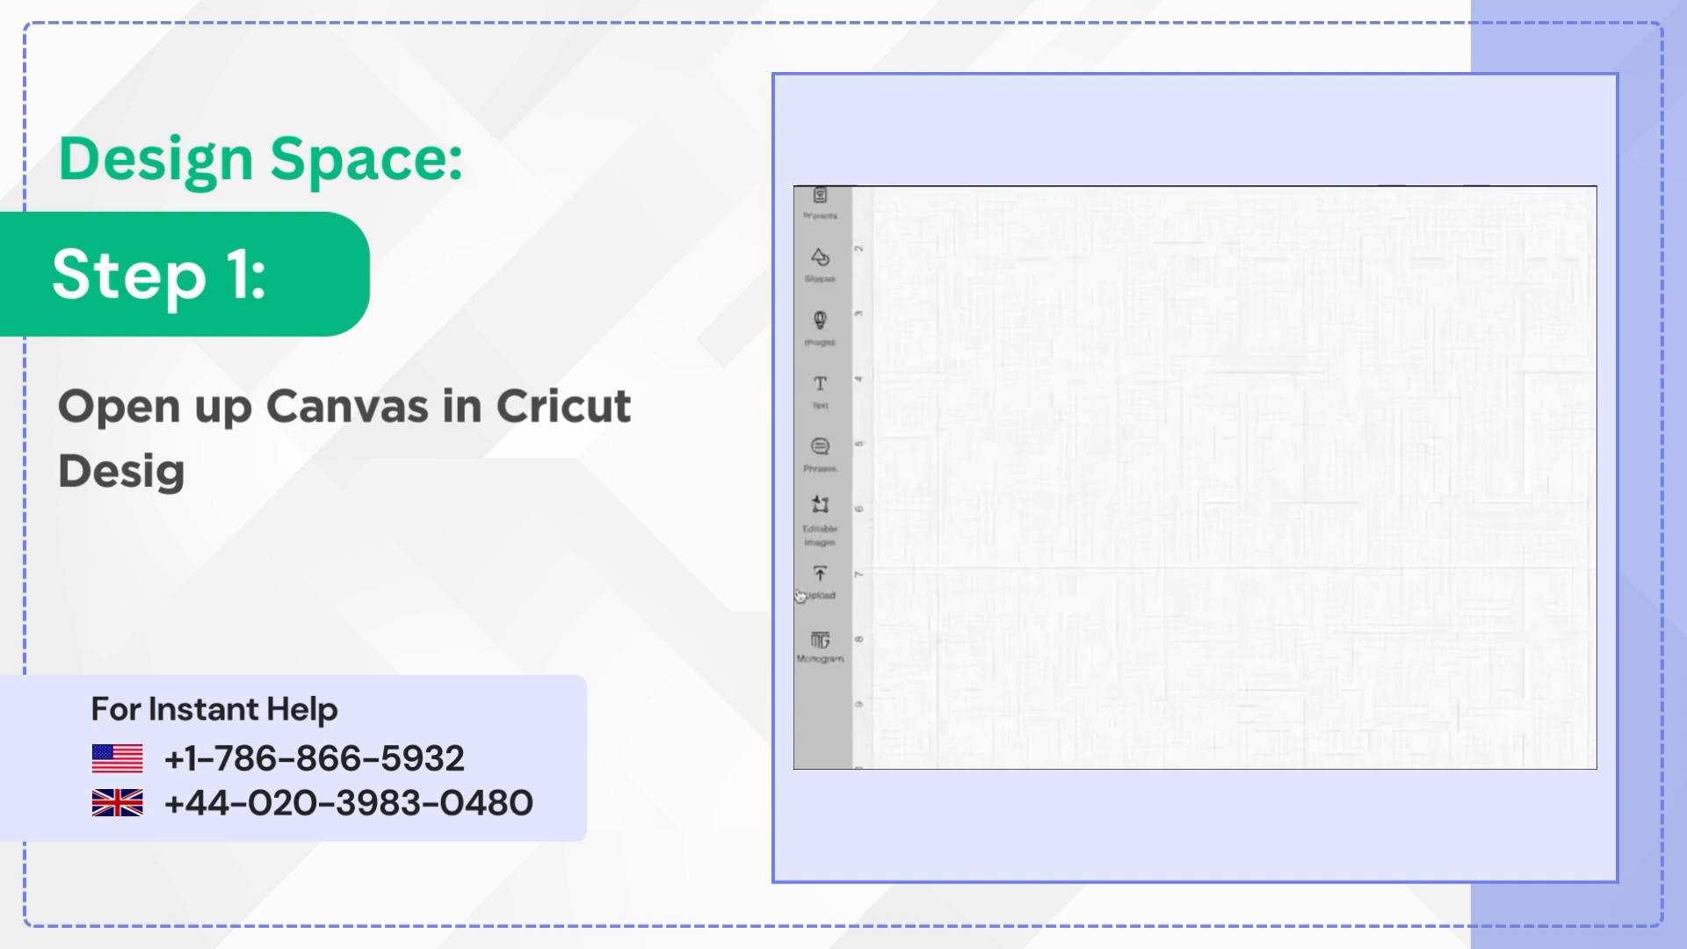
Open the Upload panel and choose Upload Image to start a new image upload.
{"action": "left_click", "coordinate": [820, 585]}
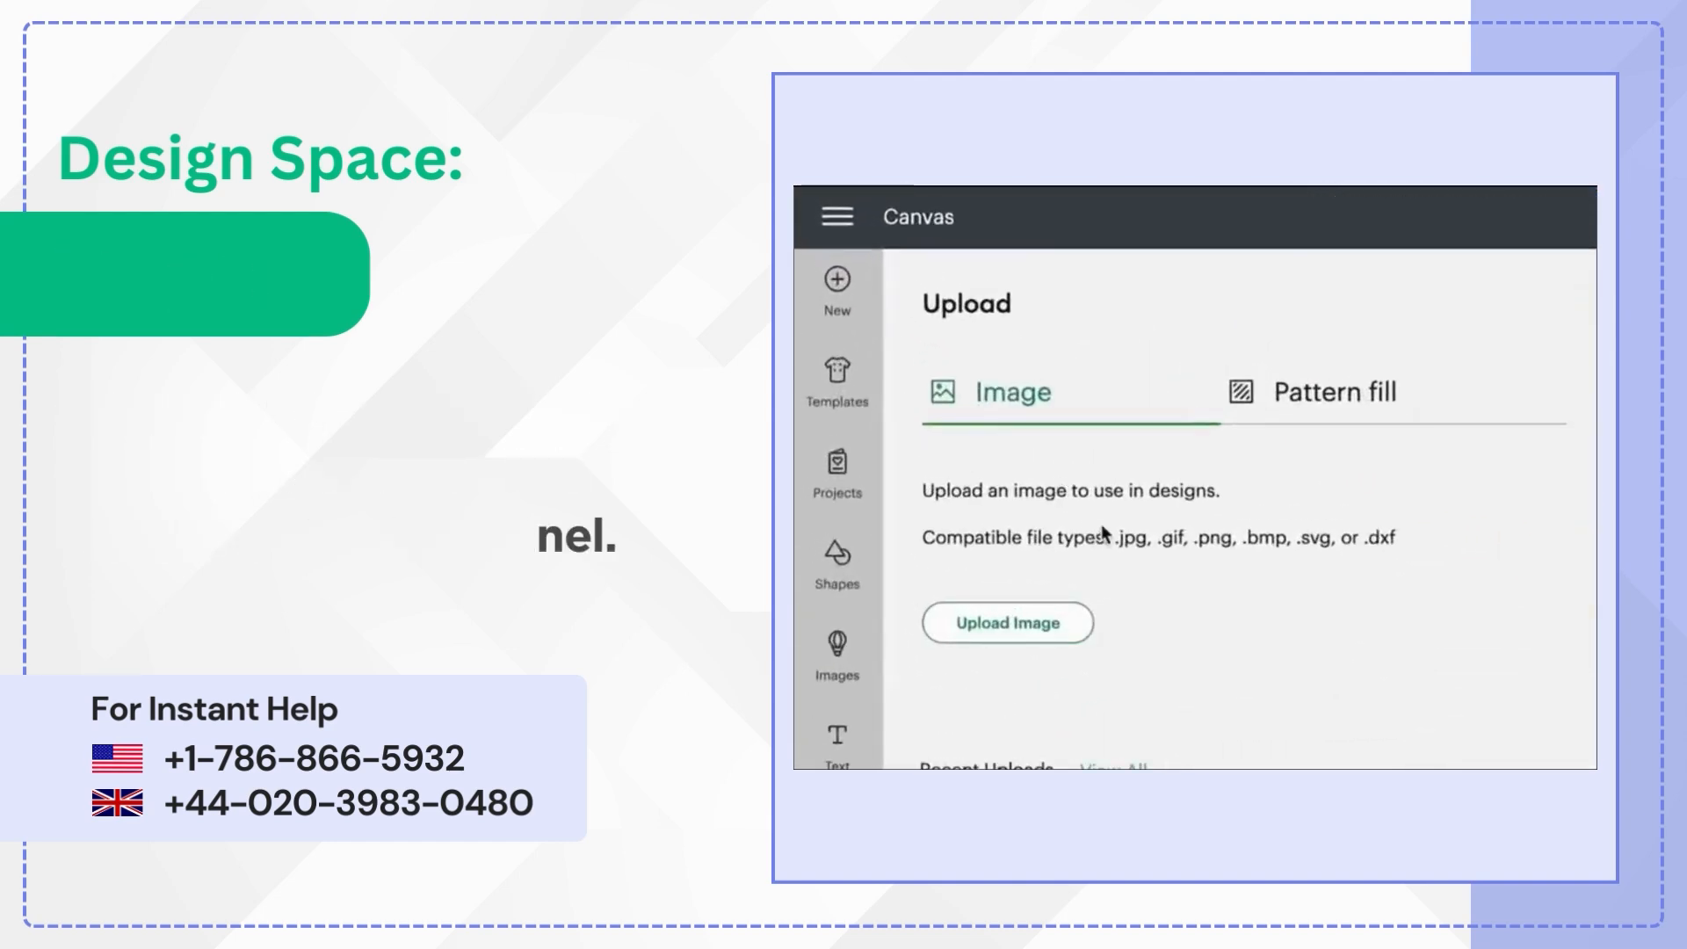
{"action": "left_click", "coordinate": [1006, 622]}
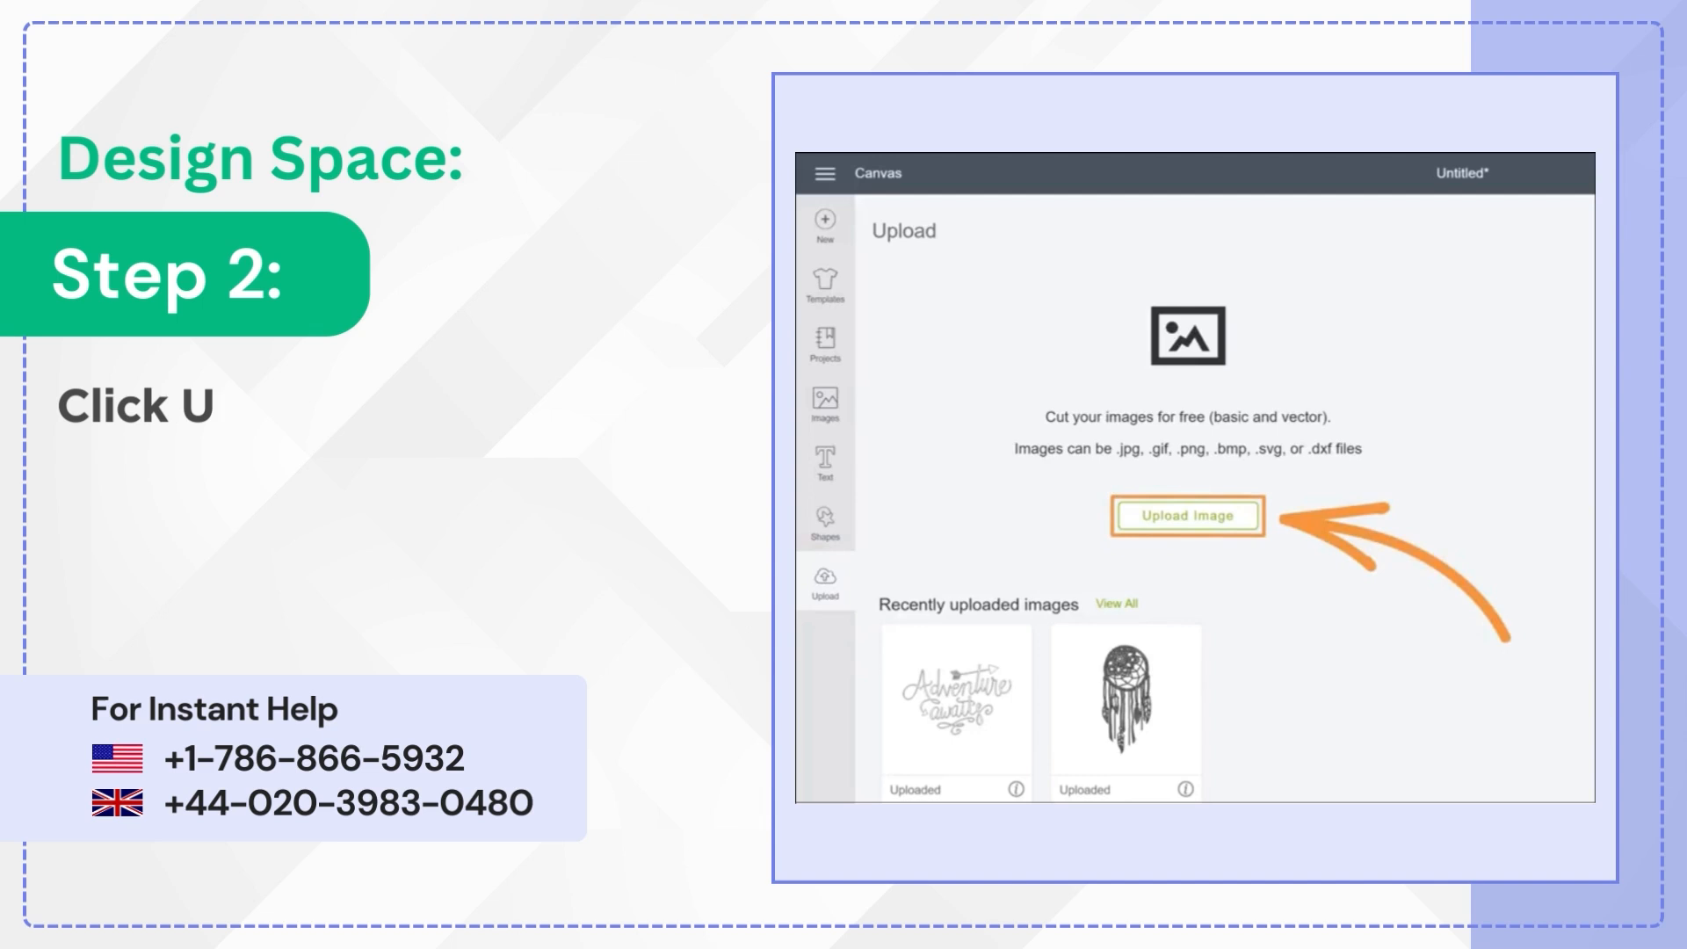
{"action": "left_click", "coordinate": [1187, 514]}
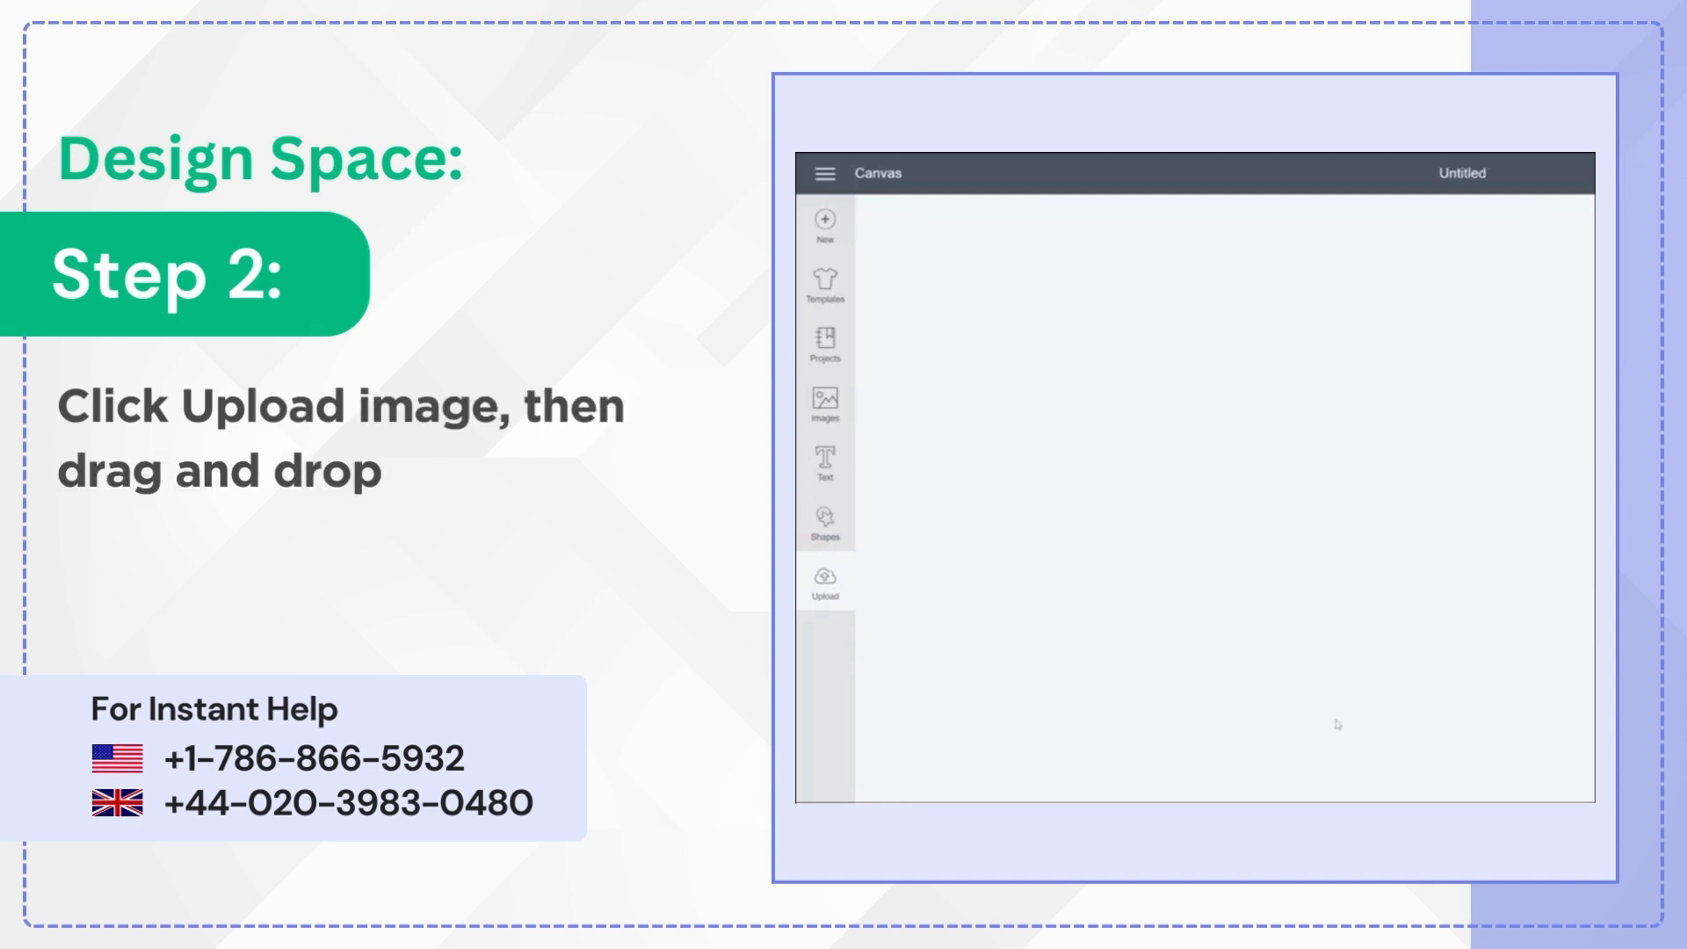
{"action": "left_click", "coordinate": [824, 580]}
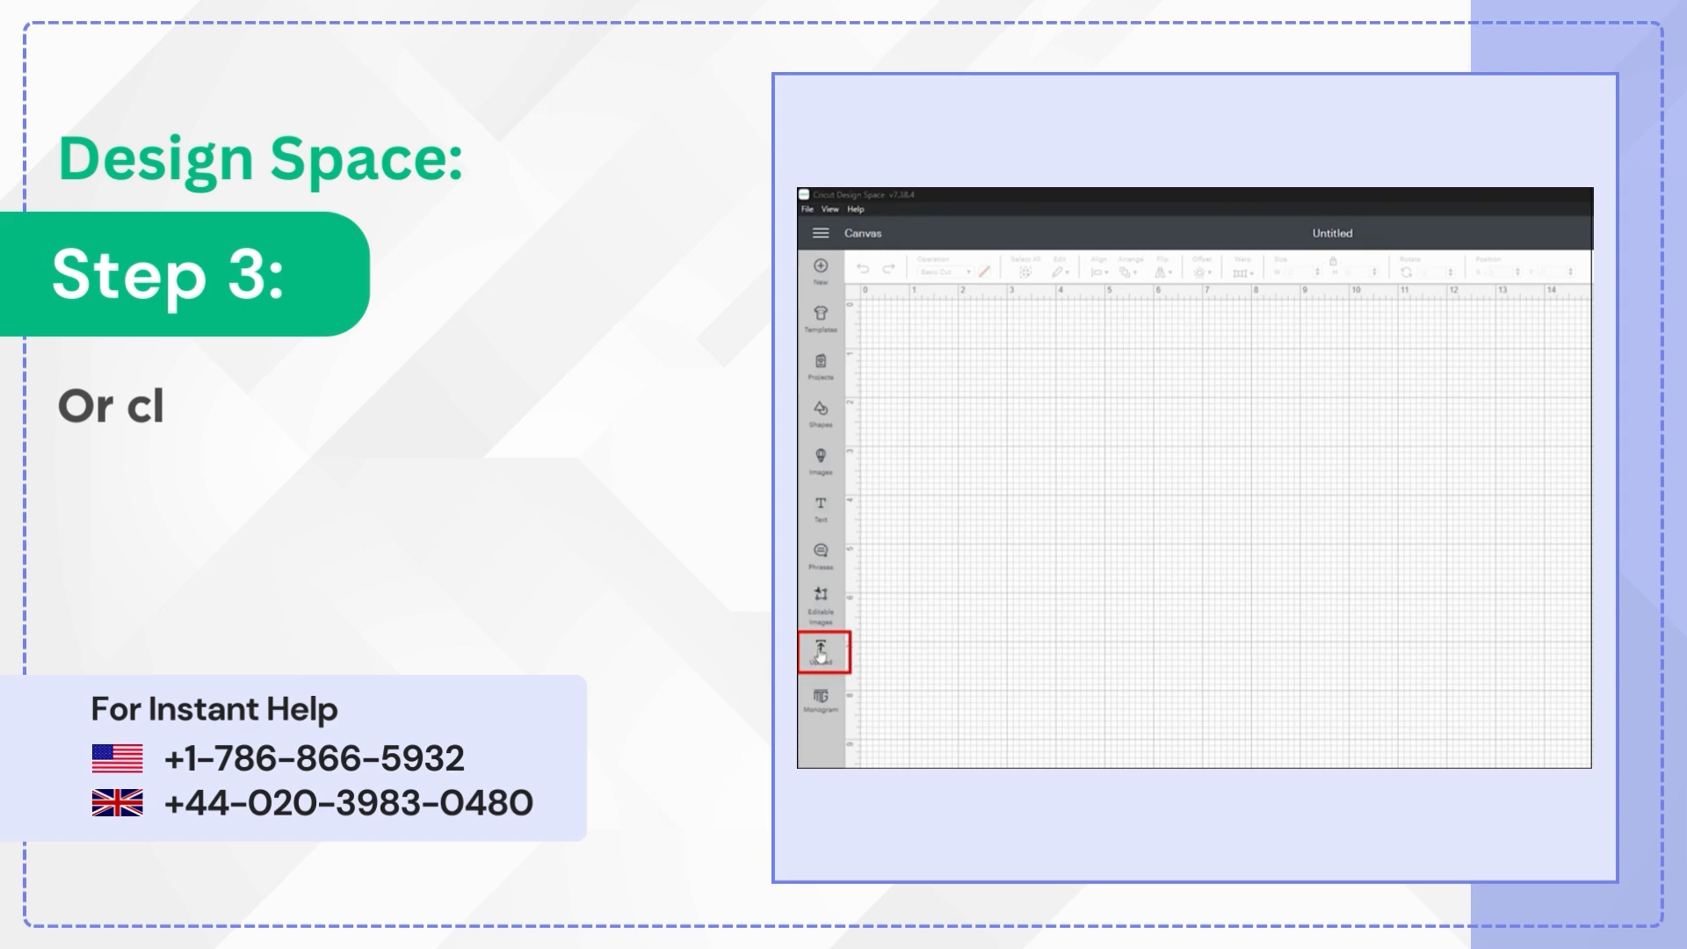
Browse to the mandala image file and continue to the image type screen.
{"action": "left_click", "coordinate": [820, 651]}
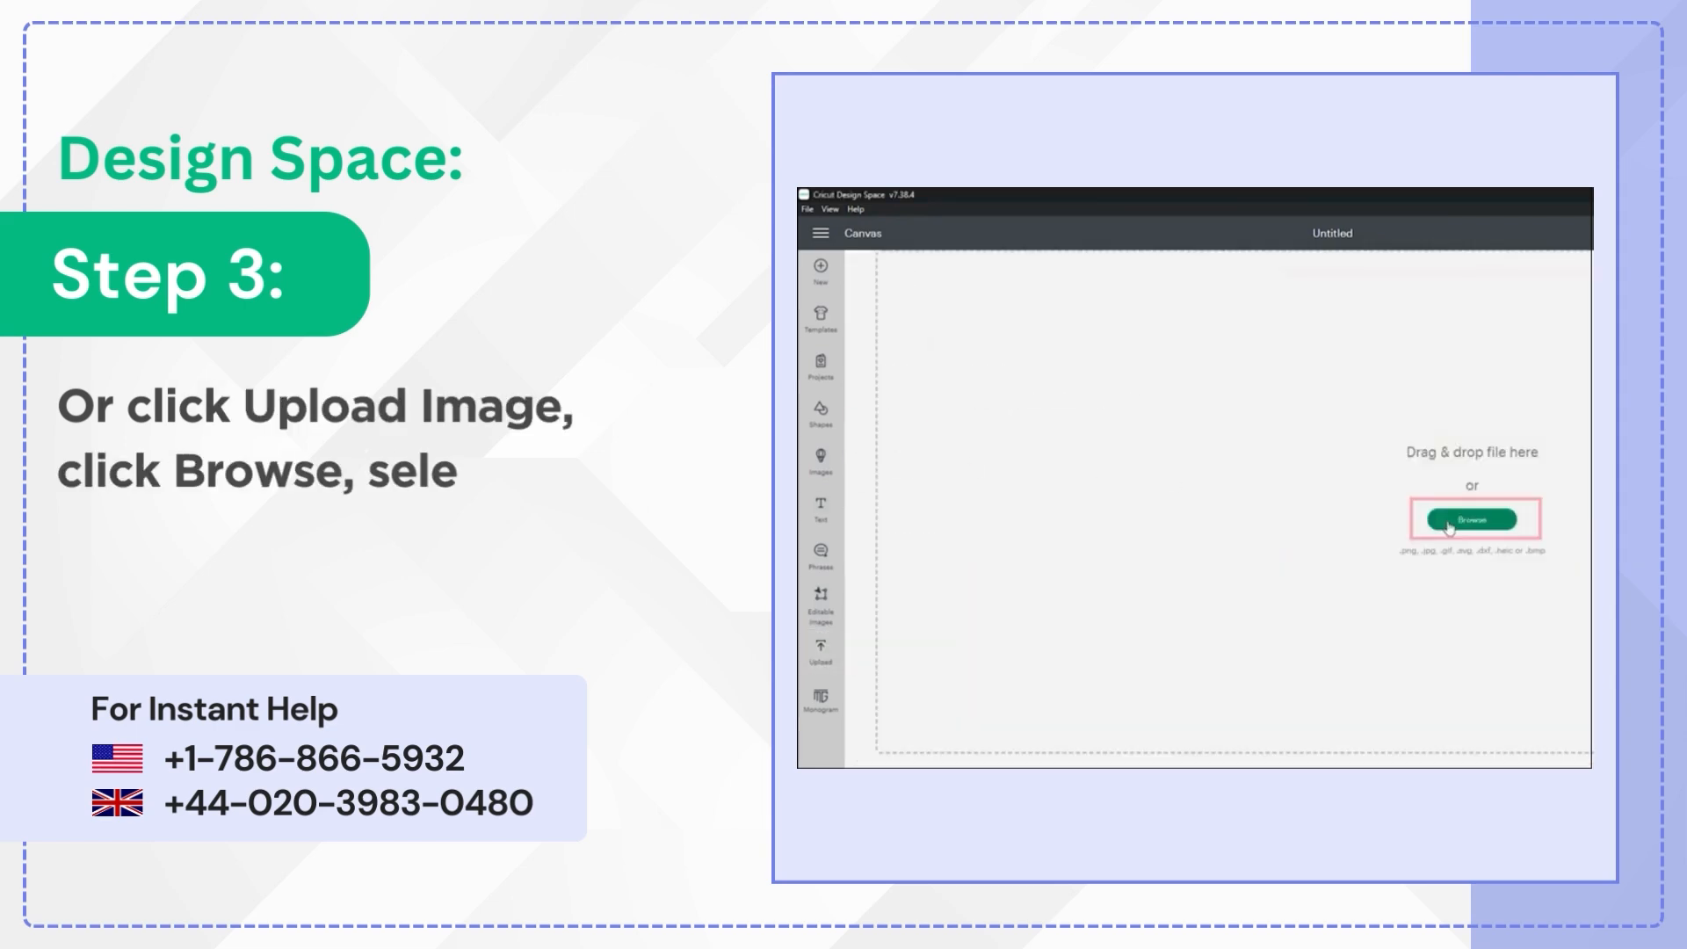
{"action": "left_click", "coordinate": [1472, 519]}
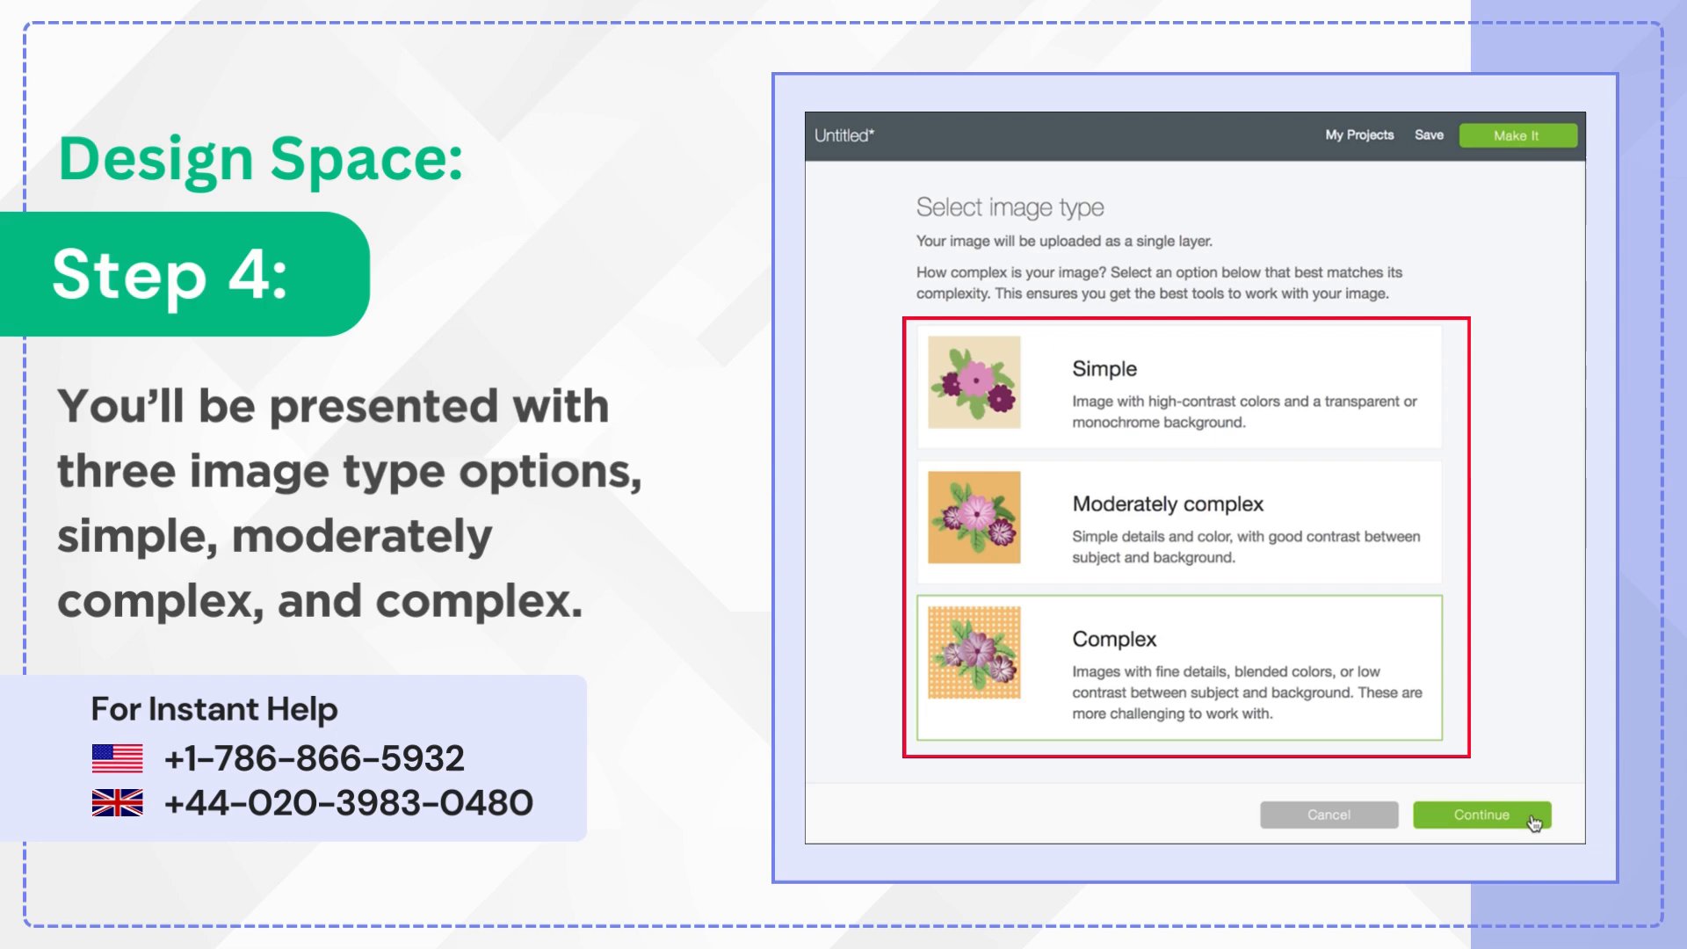
{"action": "left_click", "coordinate": [1481, 815]}
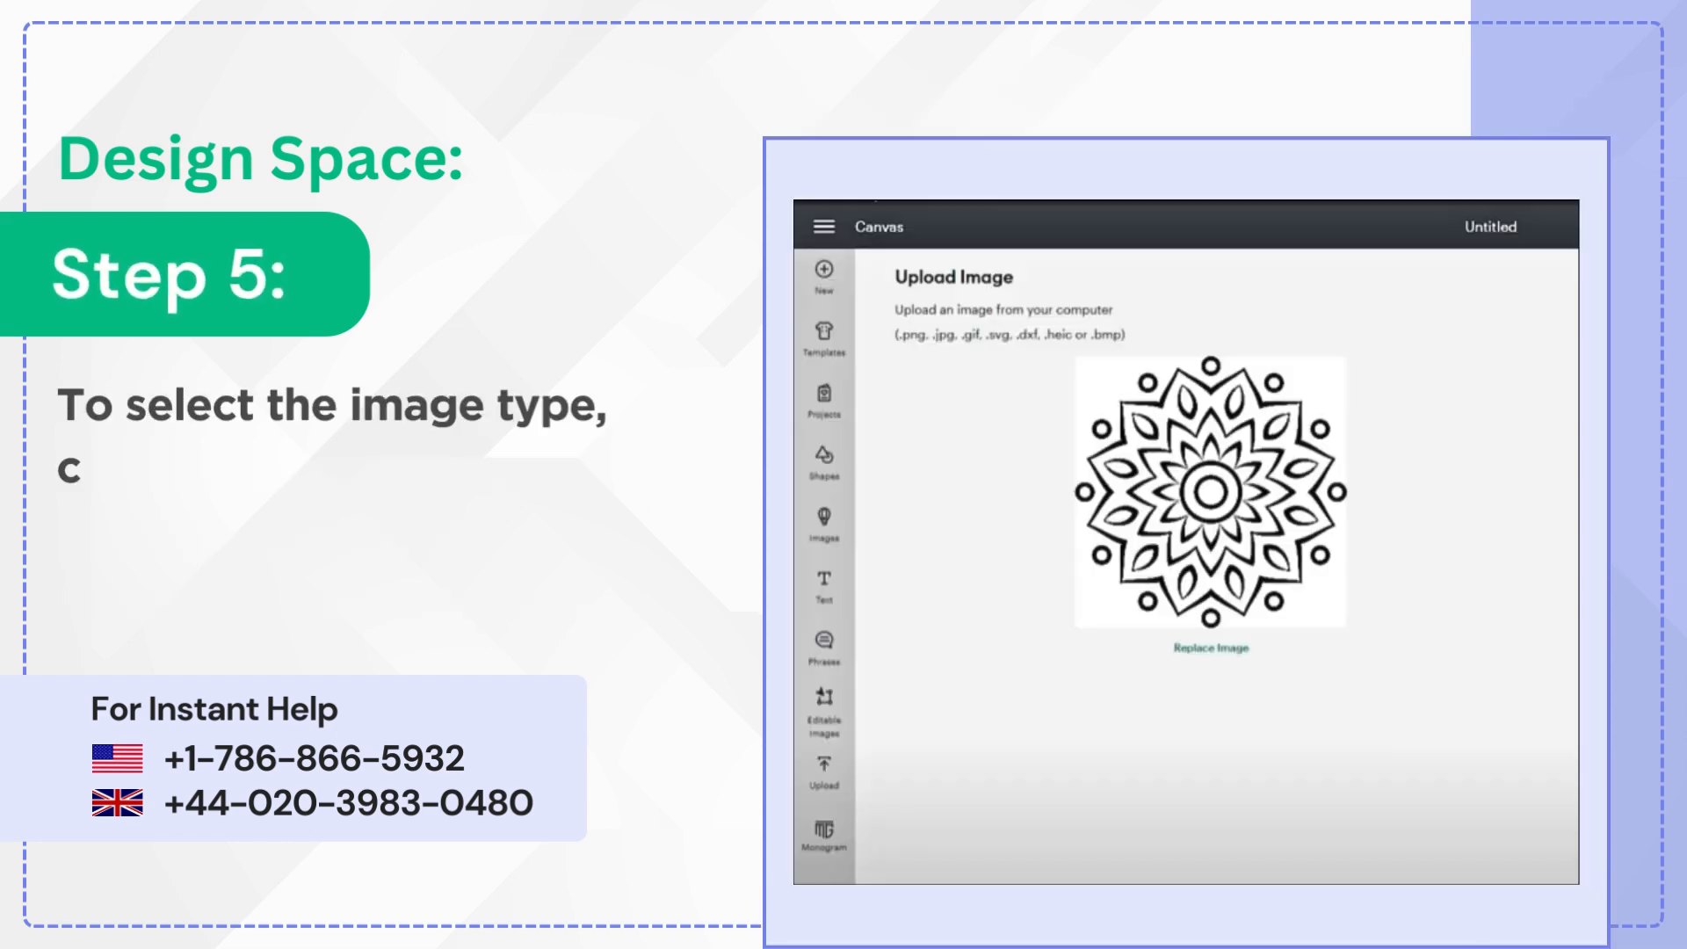
Review the Simple, Moderately complex and Complex options for the uploaded mandala.
{"action": "type", "text": "consider the details, color, and contr"}
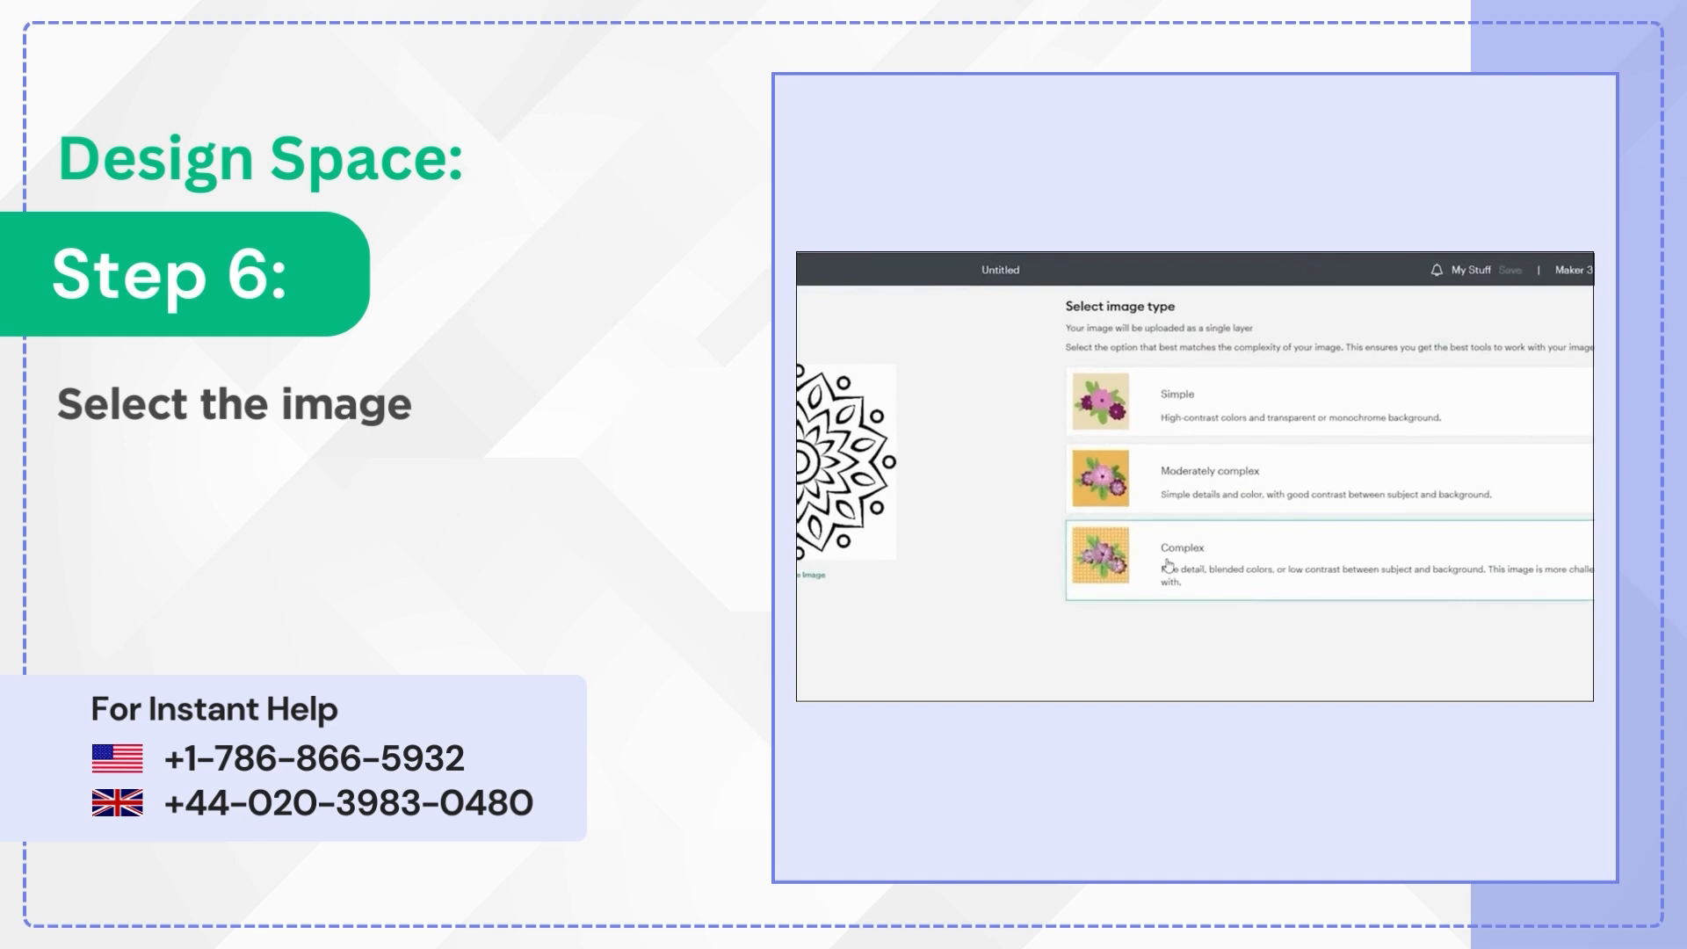
Choose the Complex image type and continue to background removal.
{"action": "left_click", "coordinate": [1520, 677]}
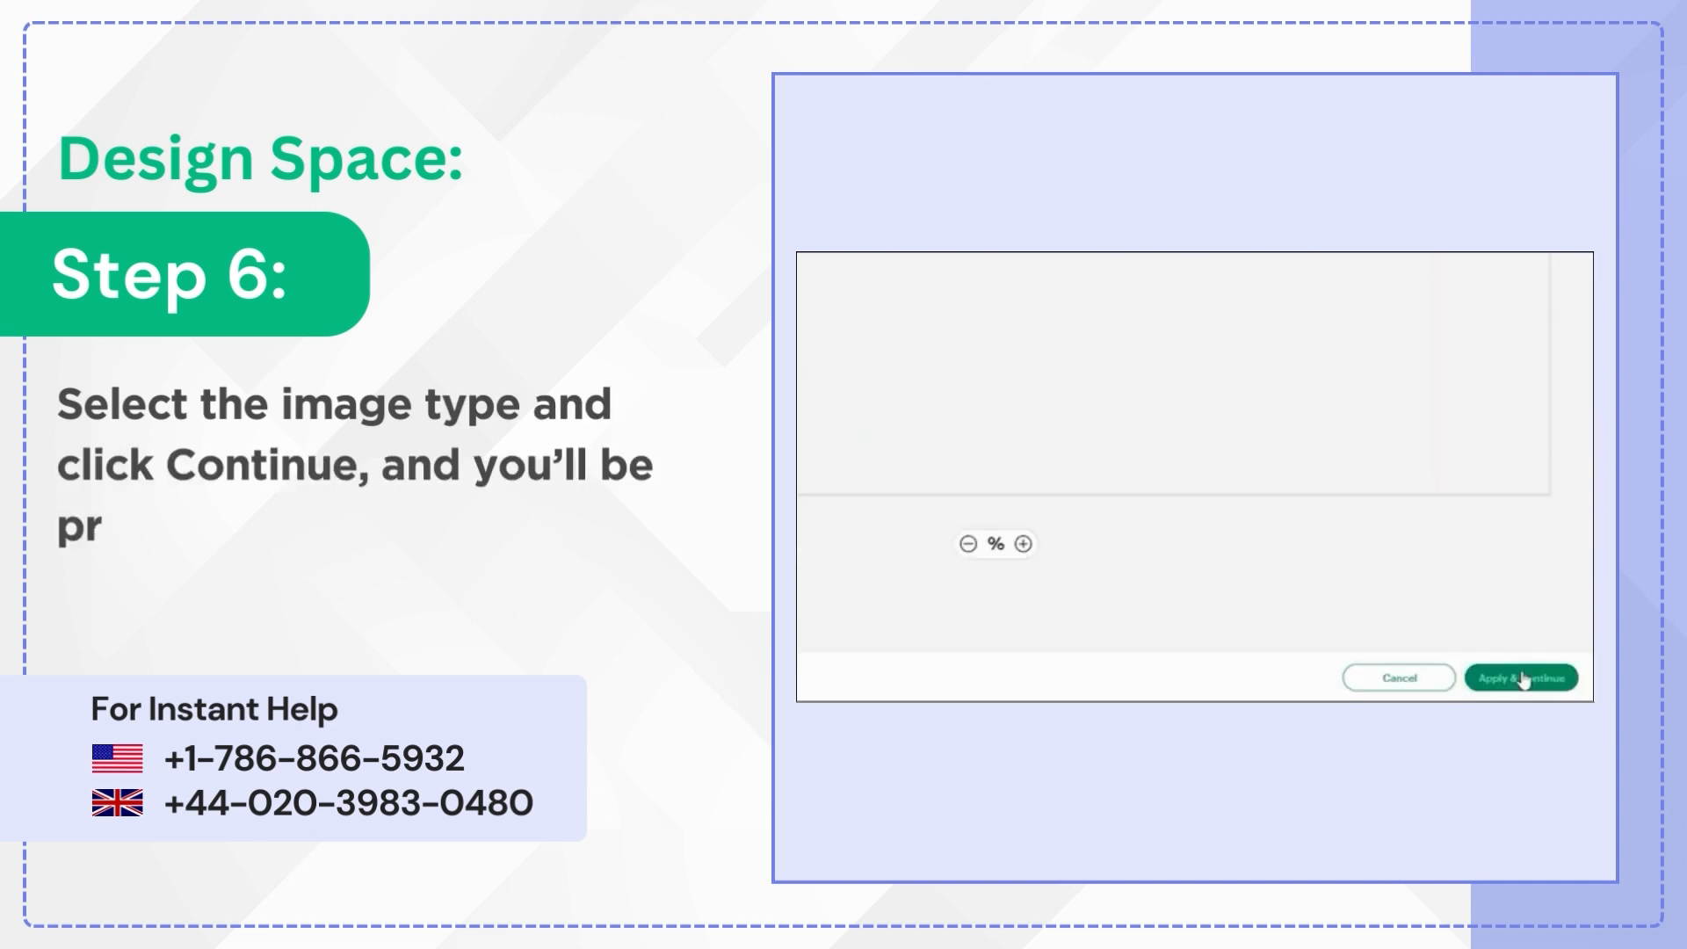
{"action": "left_click", "coordinate": [1520, 676]}
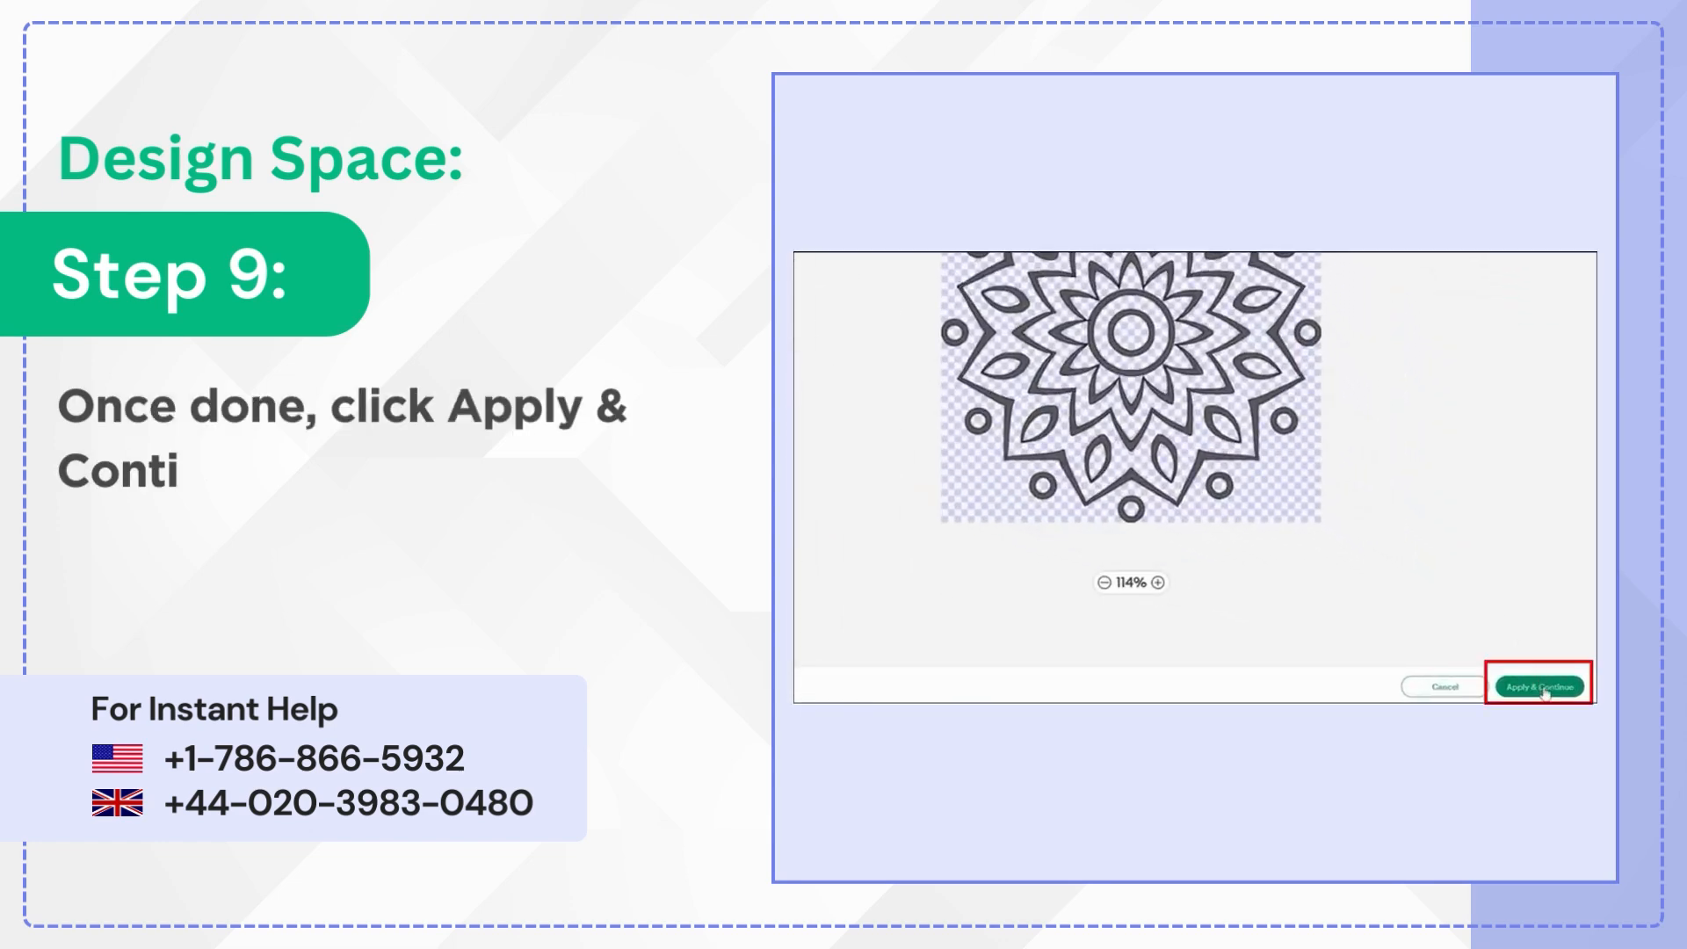
Apply the background removal and upload the mandala as a Cut Image.
{"action": "left_click", "coordinate": [1536, 686]}
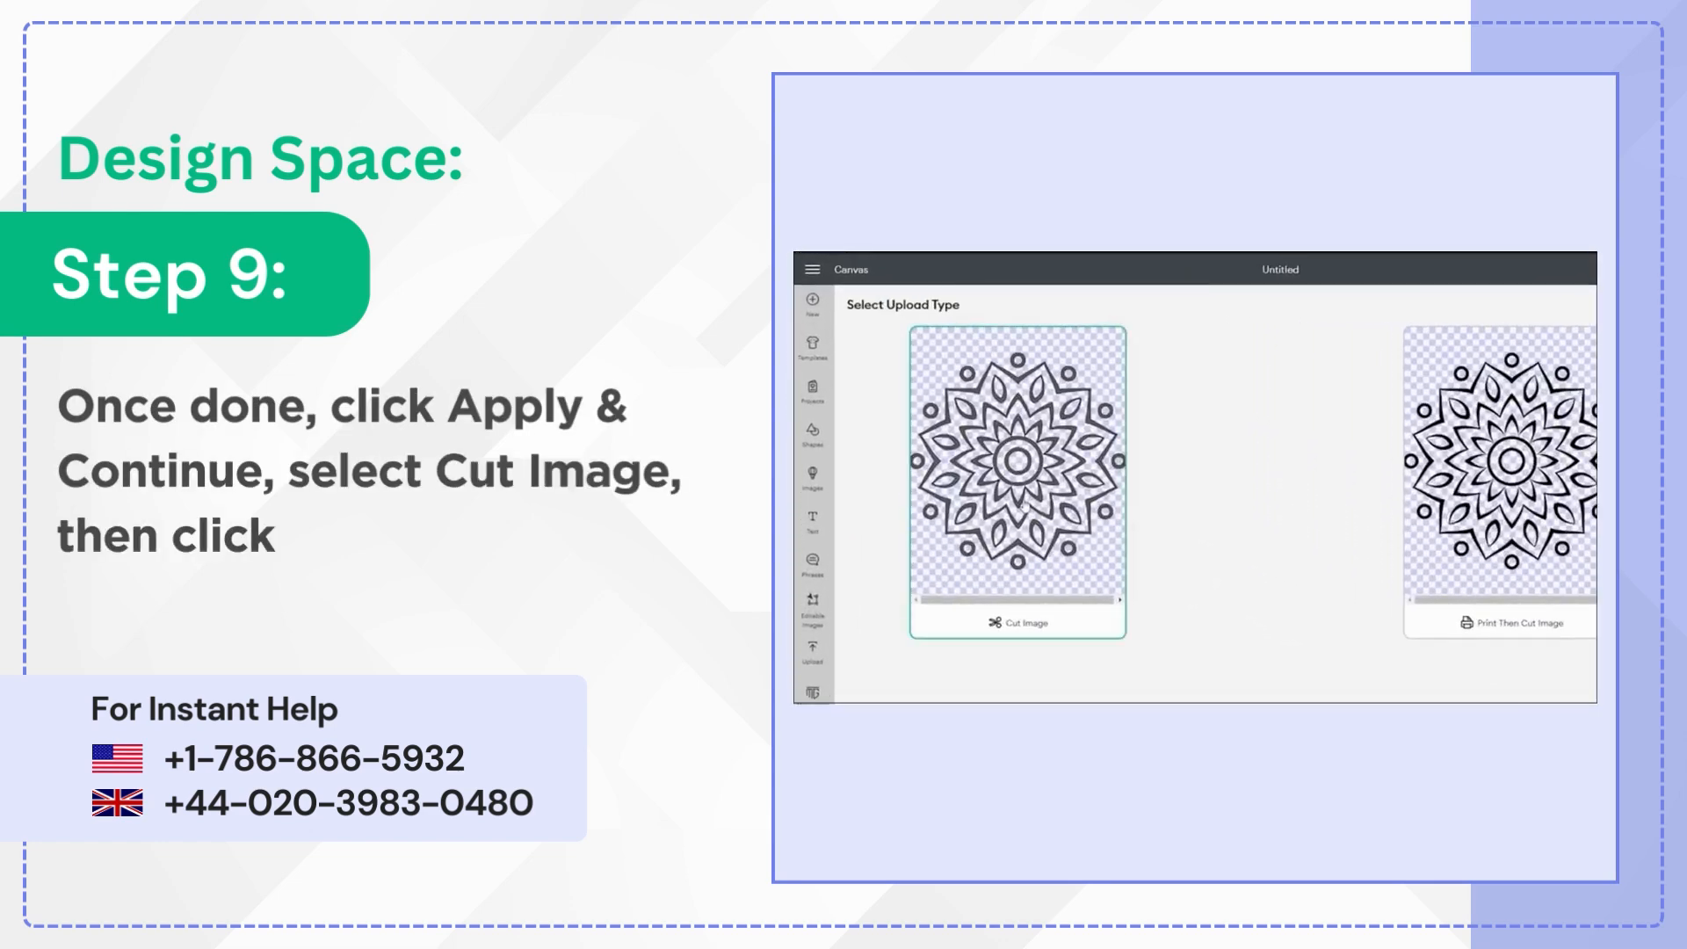
{"action": "left_click", "coordinate": [1537, 688]}
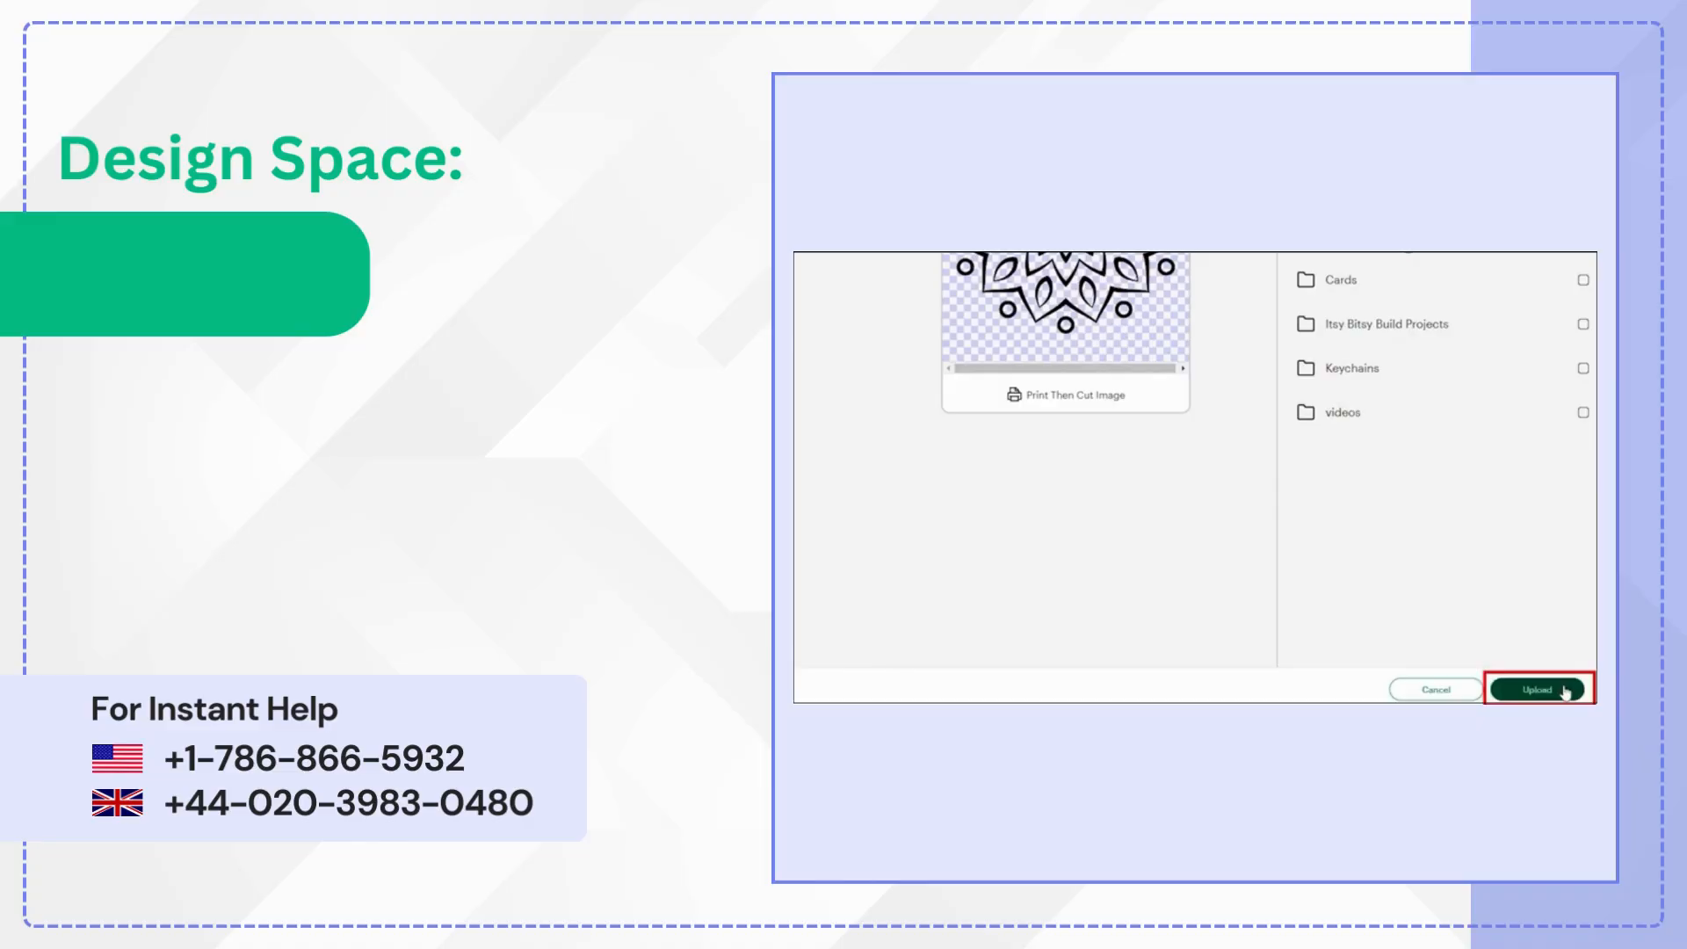